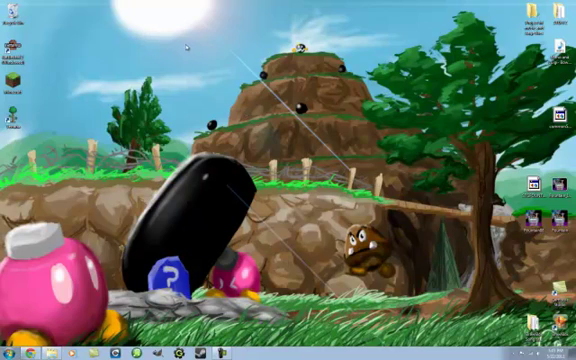
mouse_move(144, 232)
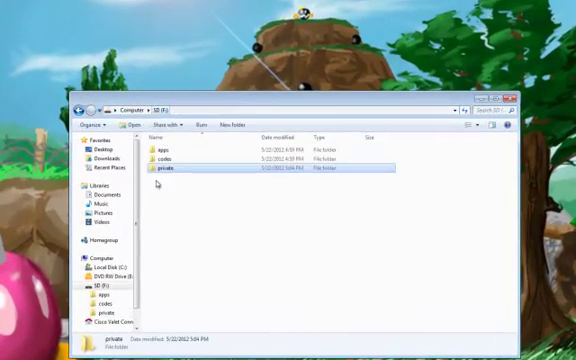
Step: Navigate from the SD card's private folder down into the pf folder
click(170, 160)
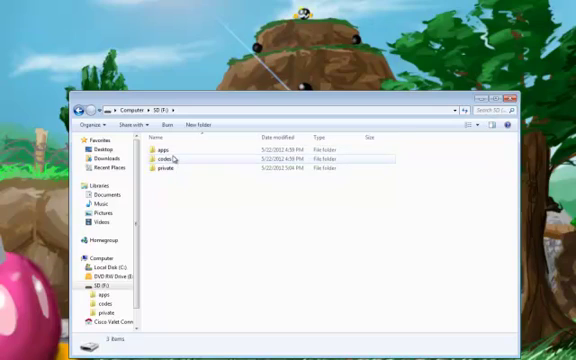
double_click(162, 168)
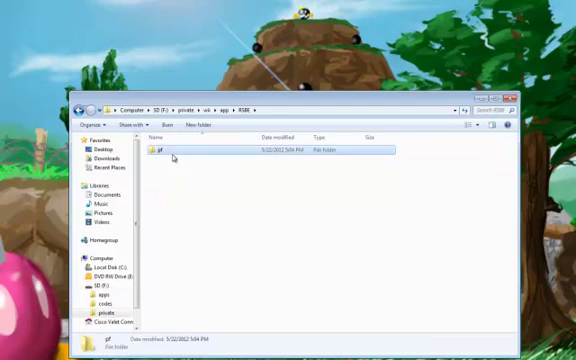
double_click(160, 148)
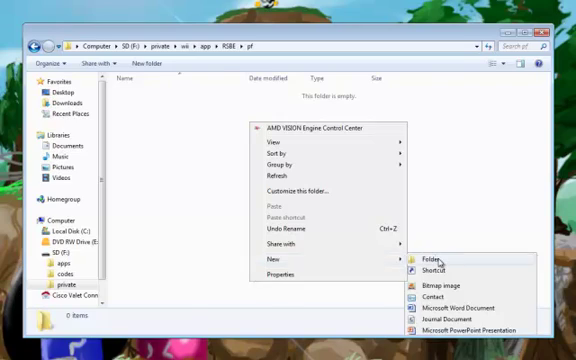
Step: Create system and stage folders in pf, then add a new folder inside stage
click(436, 264)
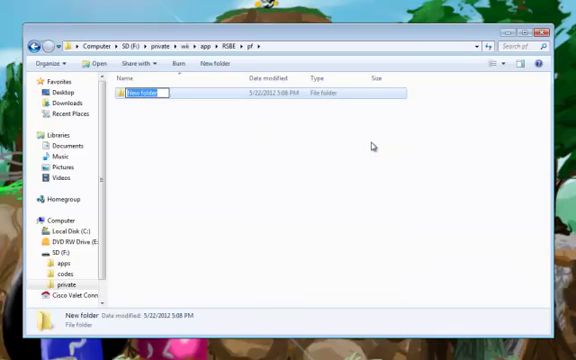
text(system)
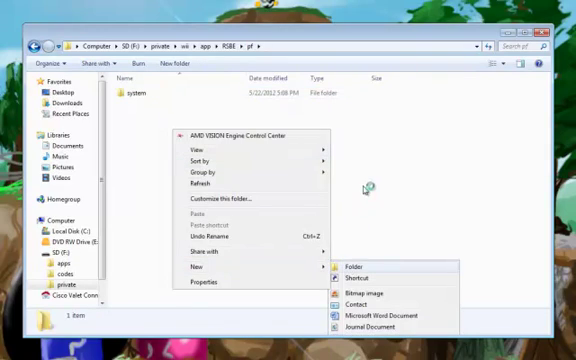
click(348, 266)
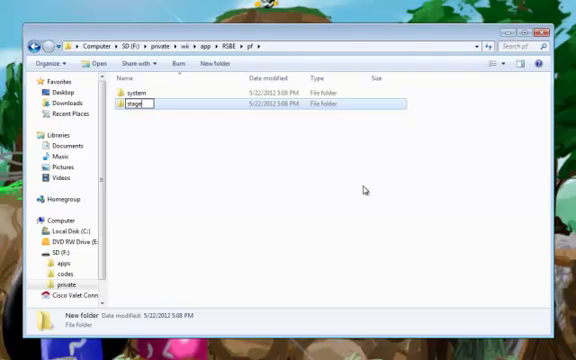
double_click(136, 104)
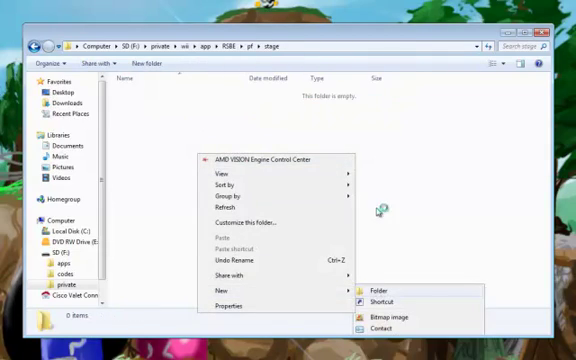
click(372, 288)
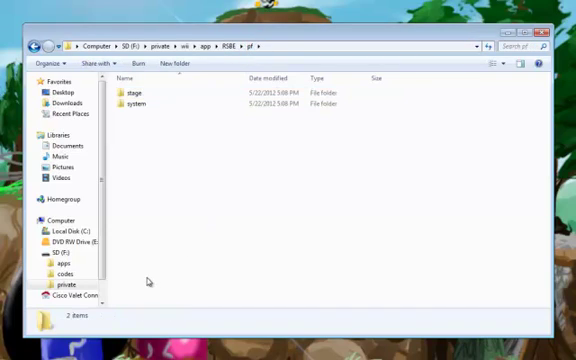
mouse_move(270, 248)
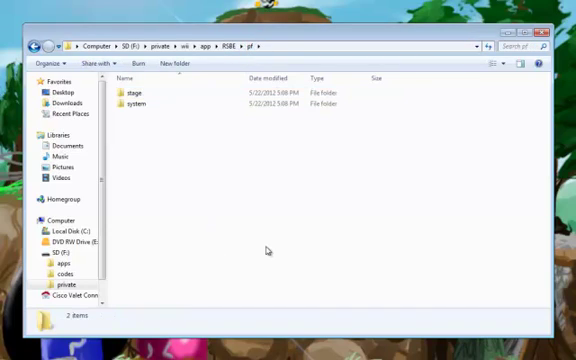
mouse_move(172, 152)
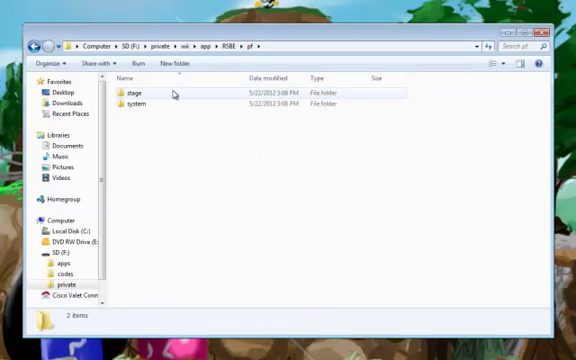
Step: Go into stage > melee with STGFOUNTAINOFDREAMS.PAC and decline the delete prompt to keep it
double_click(134, 104)
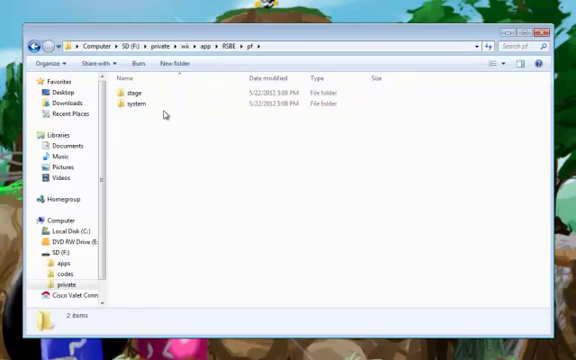
double_click(136, 92)
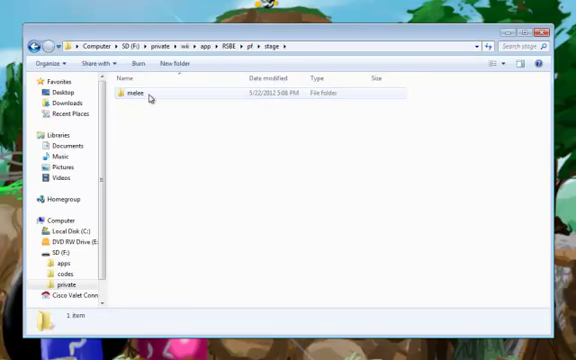
double_click(136, 94)
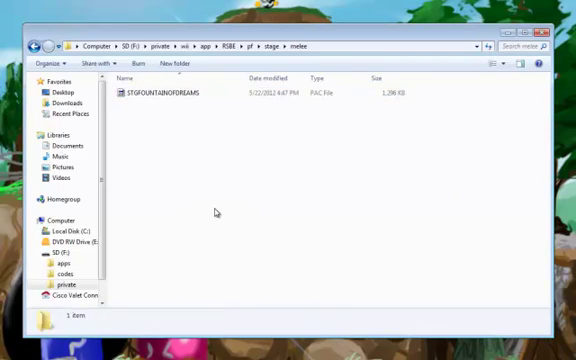
key(Delete)
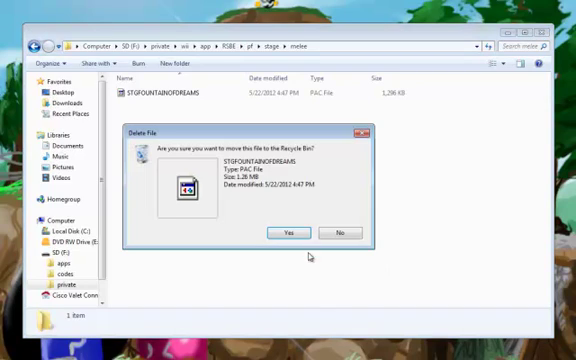
click(342, 232)
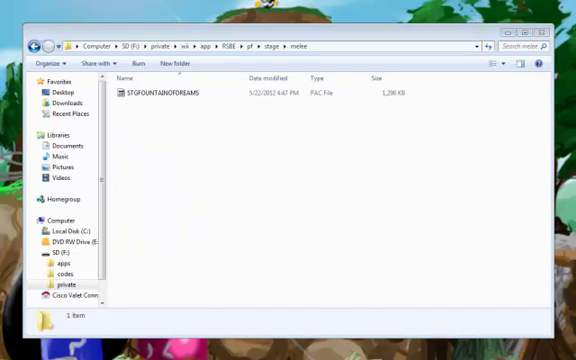
mouse_move(224, 172)
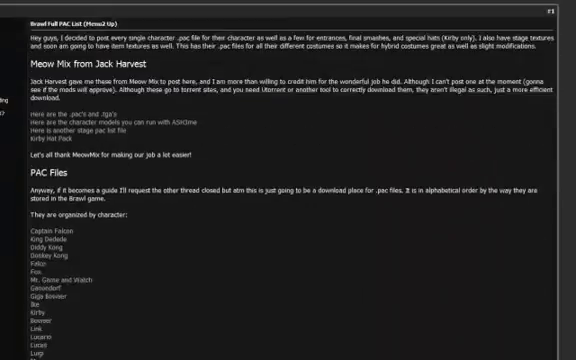
Step: Scroll the Brawl Vault page down to the stage PAC file name list
scroll(down, 3)
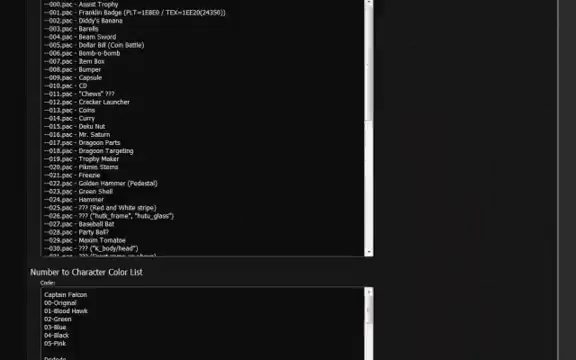
scroll(down, 3)
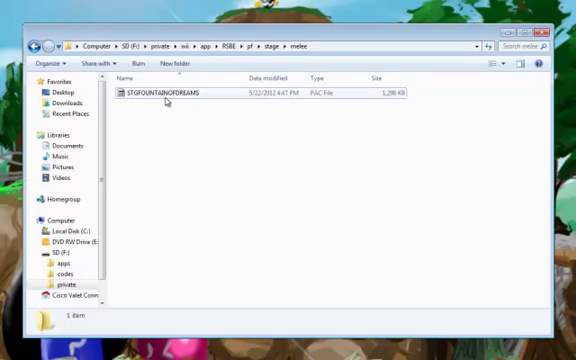
Step: Rename the Fountain of Dreams stage file to STGFINAL
click(176, 94)
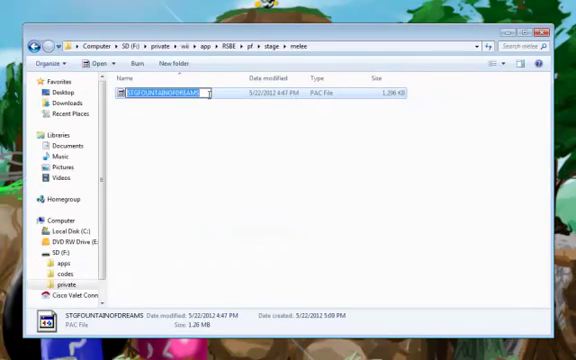
text(STGP)
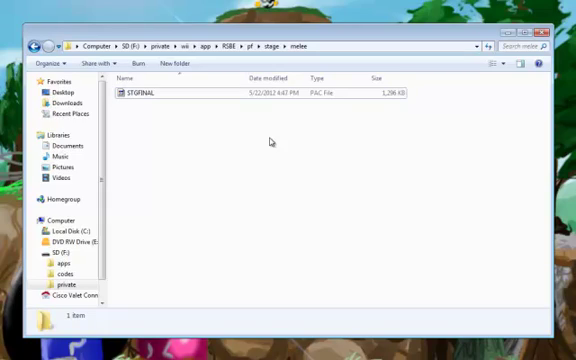
mouse_move(272, 140)
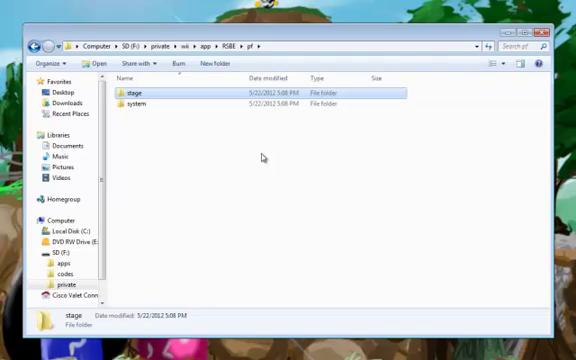
mouse_move(148, 104)
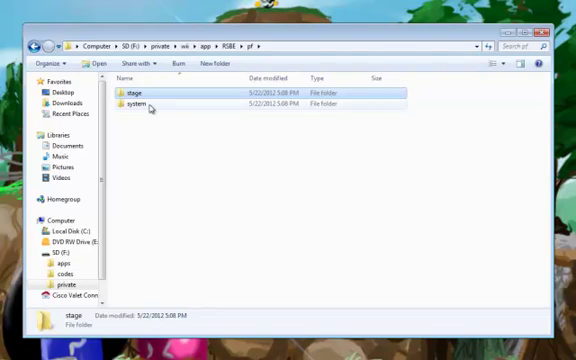
Step: Enter the system folder containing common5.pac
double_click(136, 104)
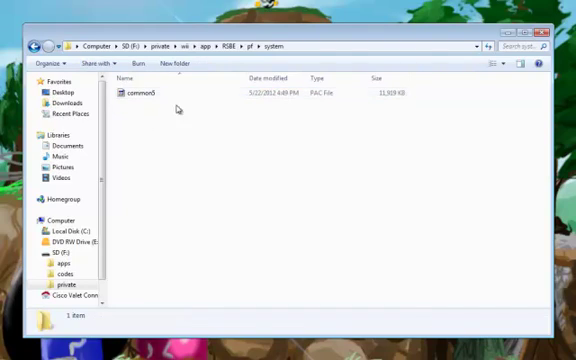
mouse_move(164, 128)
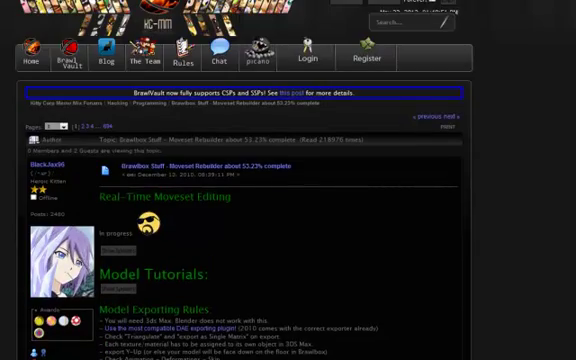
Step: Scroll the forum post down to the Download Brawlbox v0.66b link
scroll(down, 3)
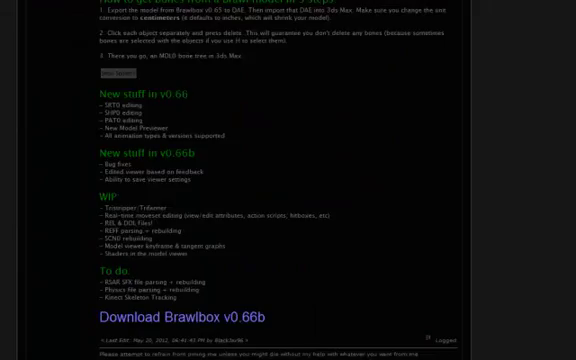
scroll(down, 3)
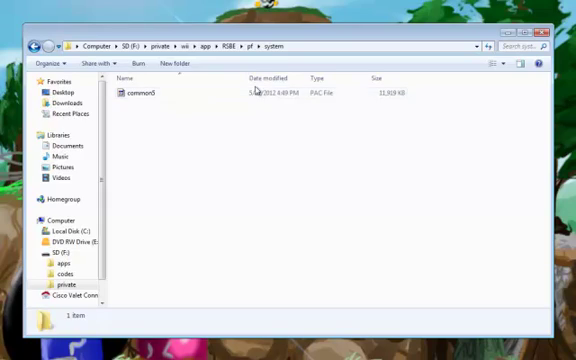
Step: Load common5.pac into BrawlBox and expand one of its archive entries
click(136, 94)
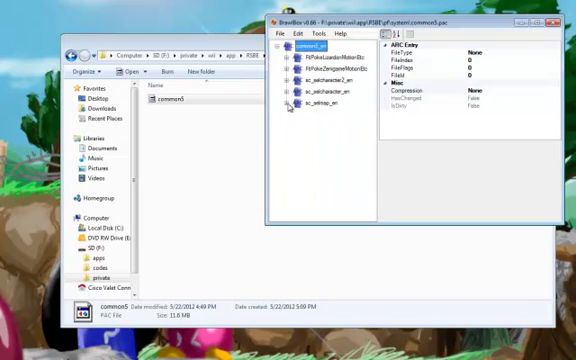
mouse_move(330, 108)
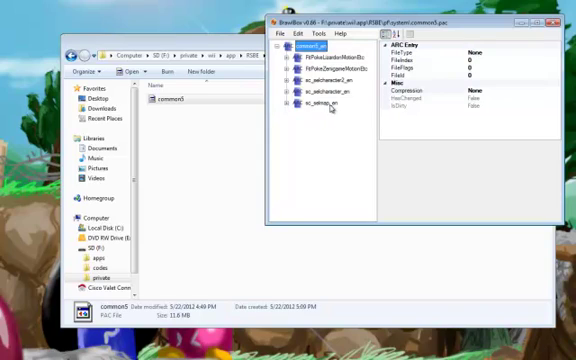
click(292, 104)
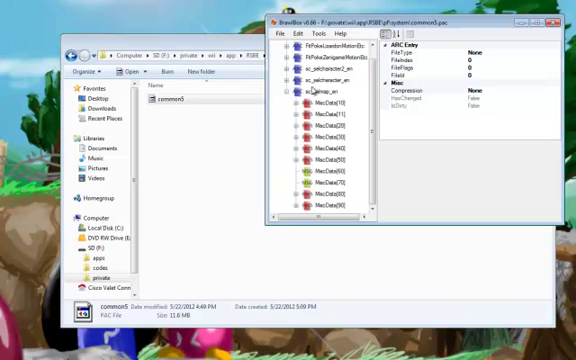
Step: Browse the MiscData archives and expand the one holding the stage-select textures
click(324, 192)
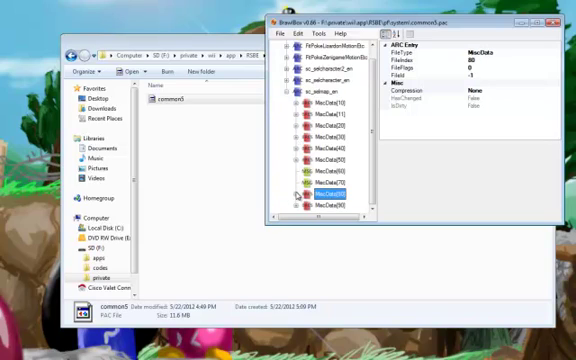
click(324, 196)
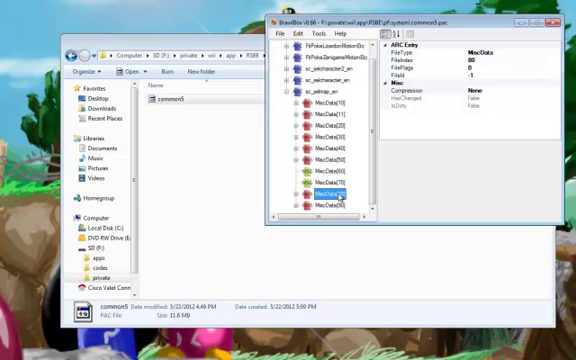
click(330, 176)
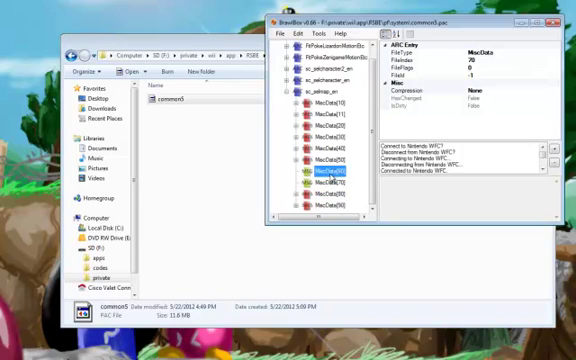
click(328, 188)
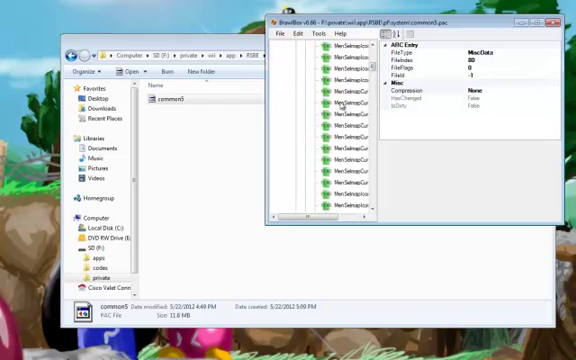
Step: Preview MenSelmap textures one by one until the Final Destination image shows
click(344, 118)
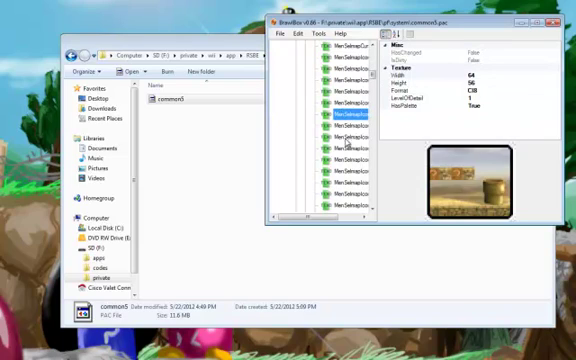
click(344, 130)
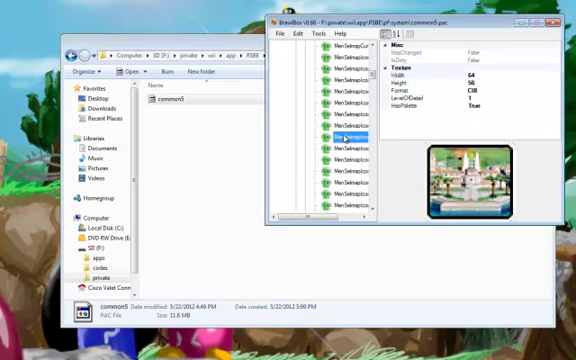
click(340, 148)
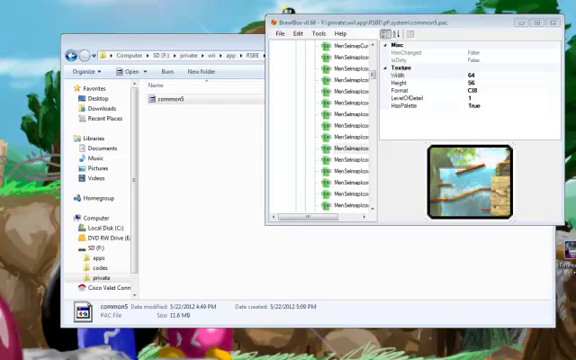
click(344, 114)
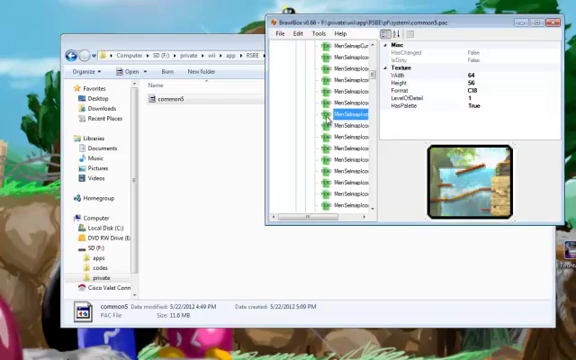
click(348, 120)
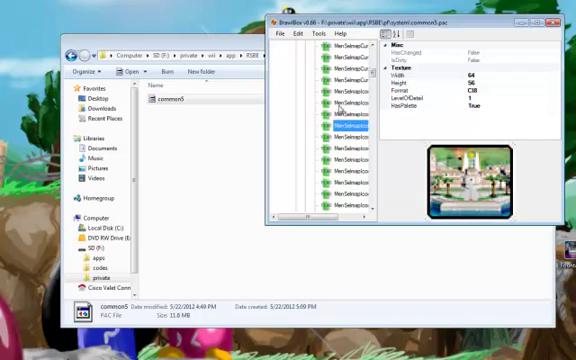
click(344, 98)
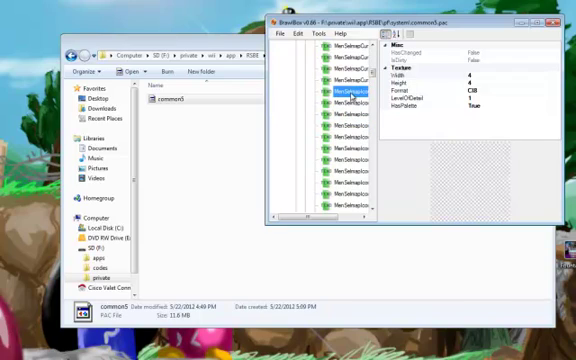
click(340, 114)
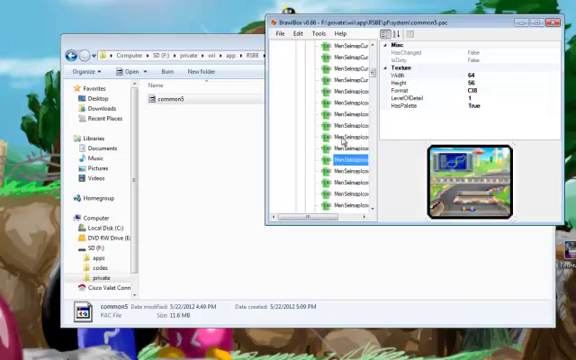
click(344, 120)
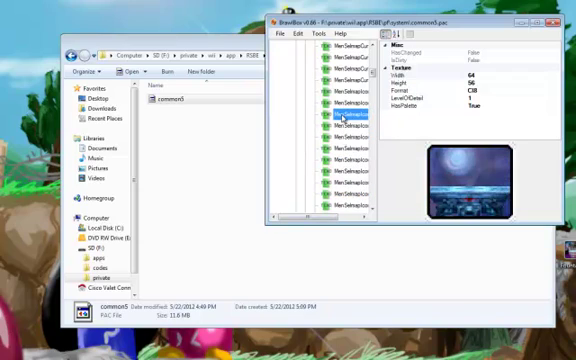
Step: Replace the Final Destination stage-select icon with the Fountain of Dreams image from the Desktop via the texture converter
right_click(340, 120)
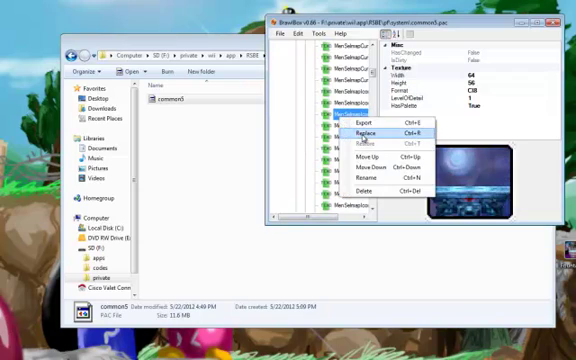
click(368, 132)
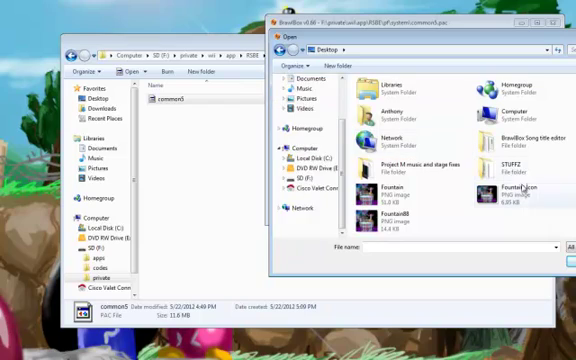
click(504, 192)
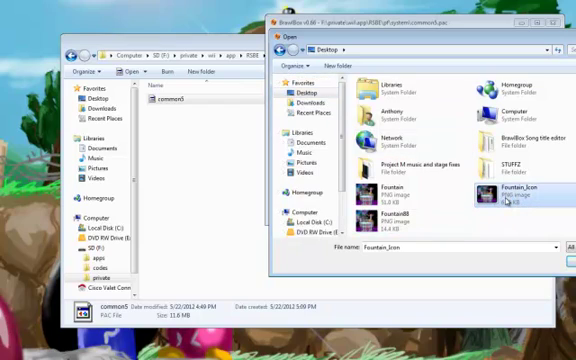
mouse_move(508, 192)
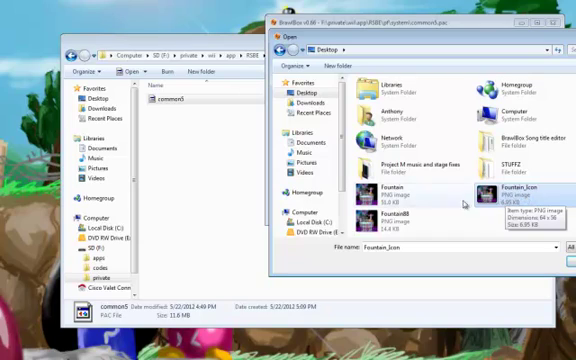
click(390, 190)
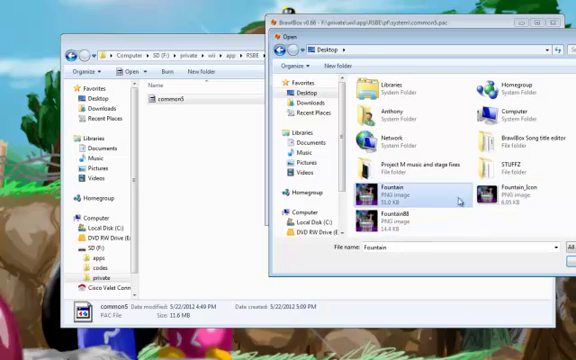
click(520, 190)
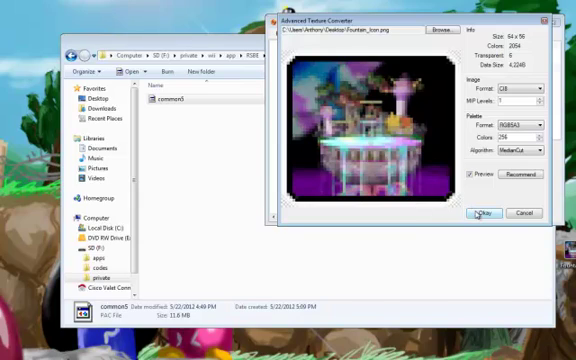
click(484, 212)
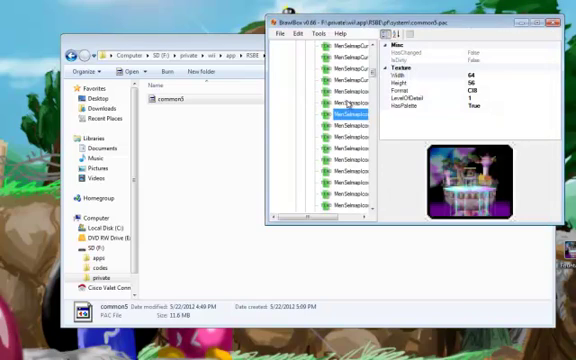
Step: Replace Final Destination's MenSelmapPrevbase preview texture with the Fountain of Dreams preview PNG
click(344, 104)
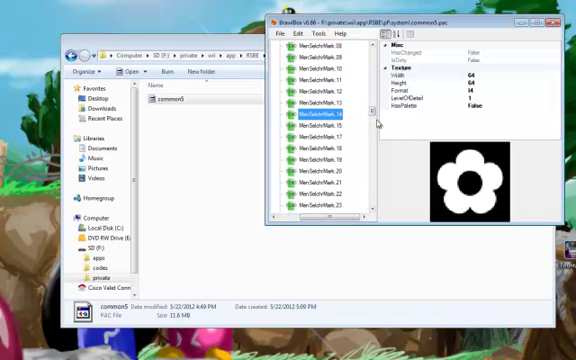
scroll(down, 3)
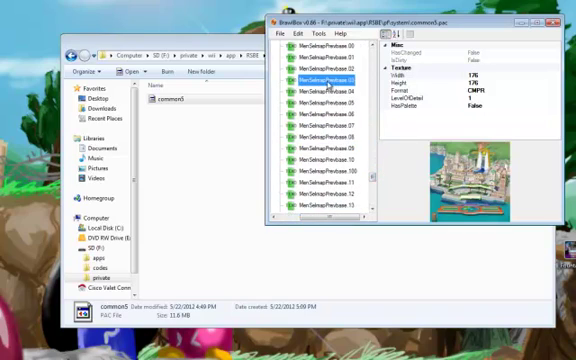
click(320, 96)
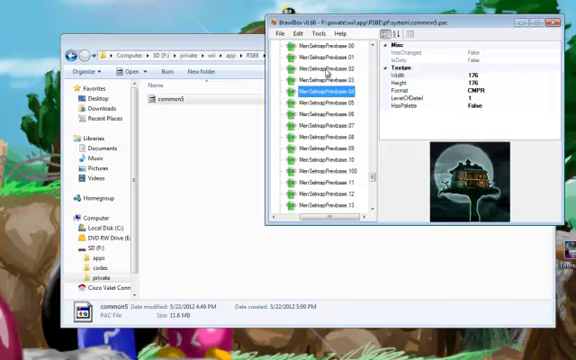
right_click(320, 64)
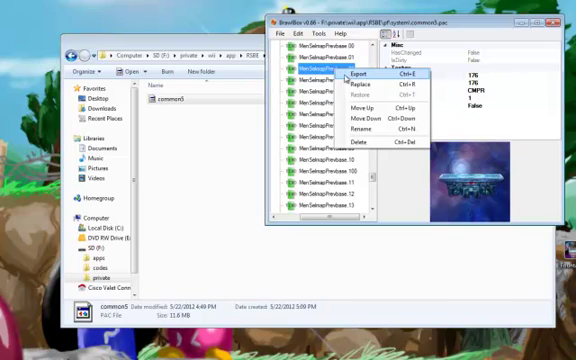
click(348, 76)
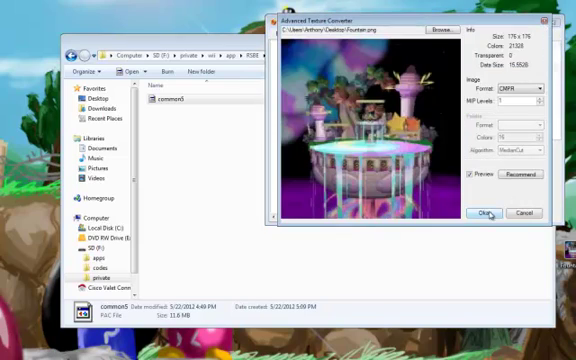
click(484, 212)
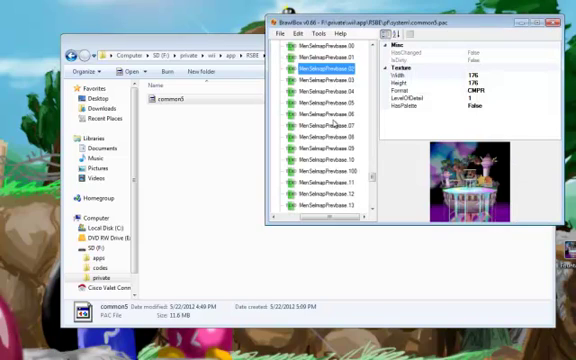
Step: View the FINAL DESTINATION stage-name texture, then close BrawlBox and the system folder window
scroll(down, 3)
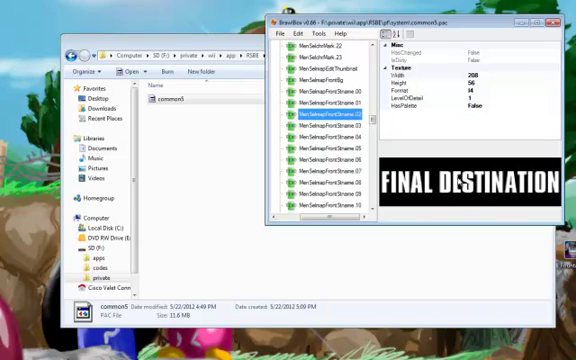
click(330, 124)
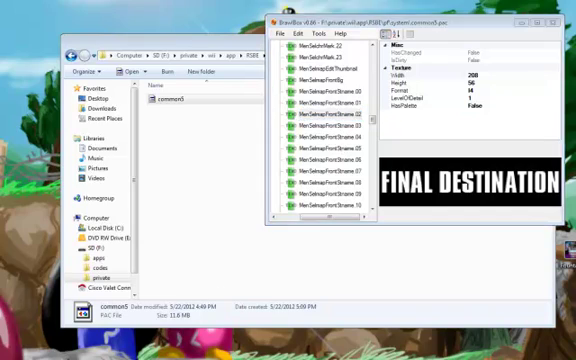
click(330, 112)
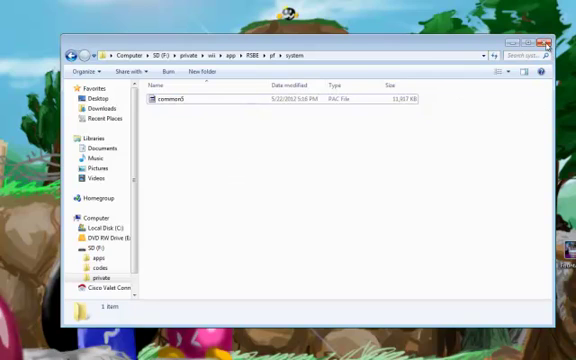
click(548, 46)
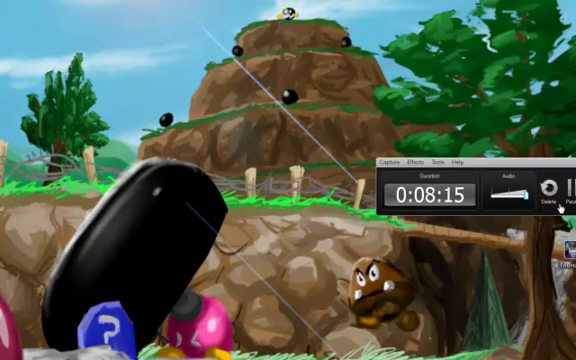